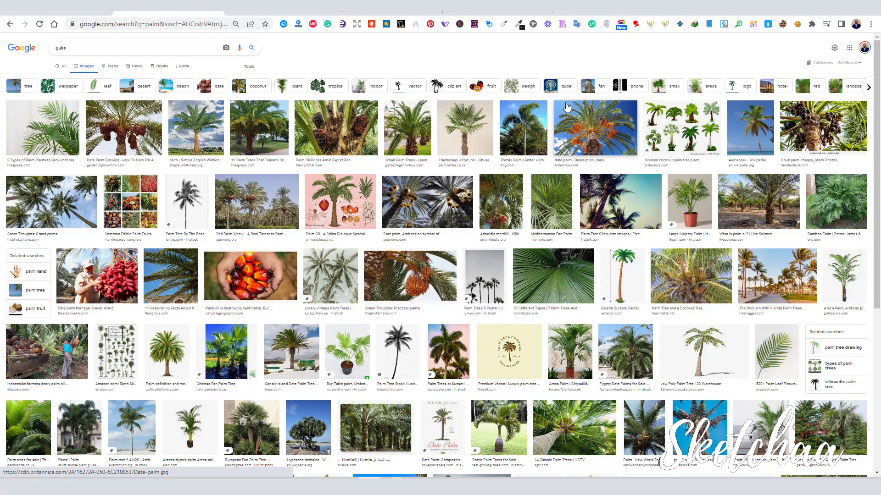
# Step: Unlock the palm beach photo and split the Blend If black slider to fade dark tones
pyautogui.click(594, 128)
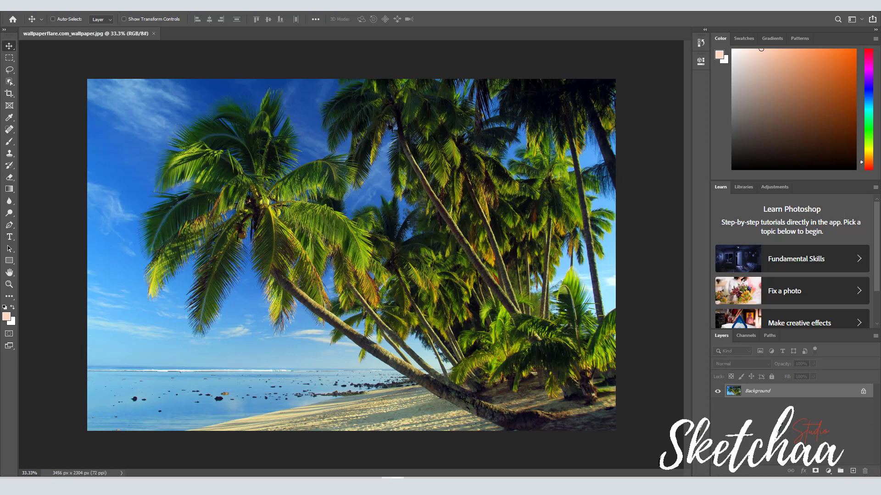
pyautogui.doubleClick(757, 391)
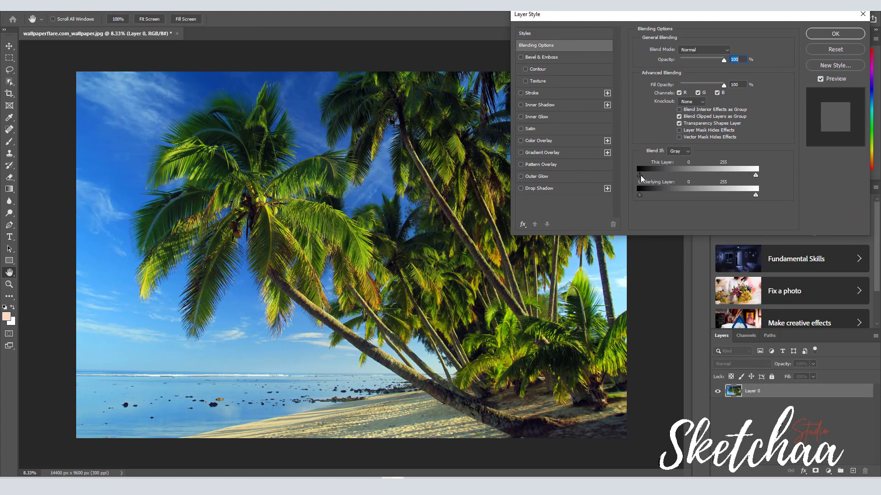
pyautogui.moveTo(638, 175); pyautogui.dragTo(650, 175)
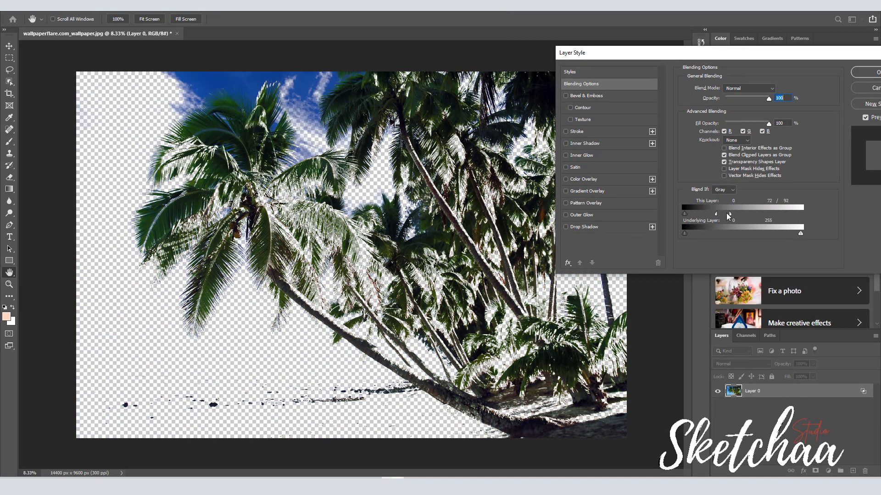
pyautogui.moveTo(730, 212); pyautogui.dragTo(750, 212)
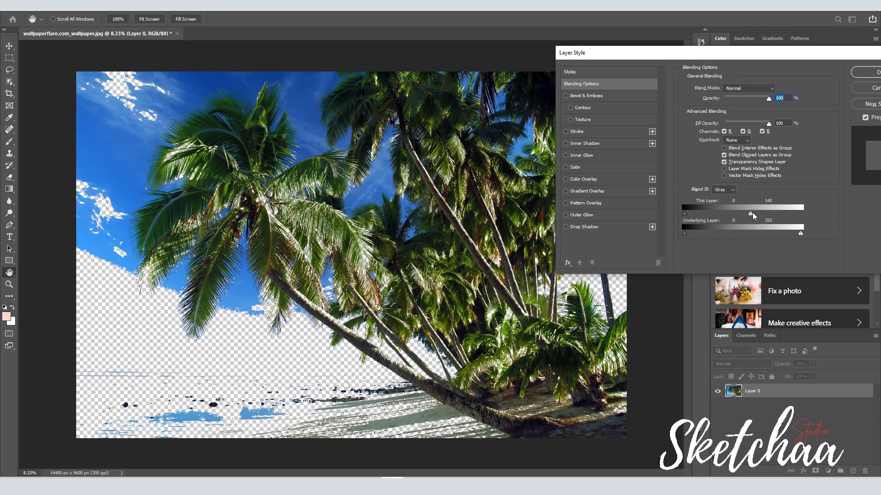
pyautogui.moveTo(754, 215); pyautogui.dragTo(741, 215)
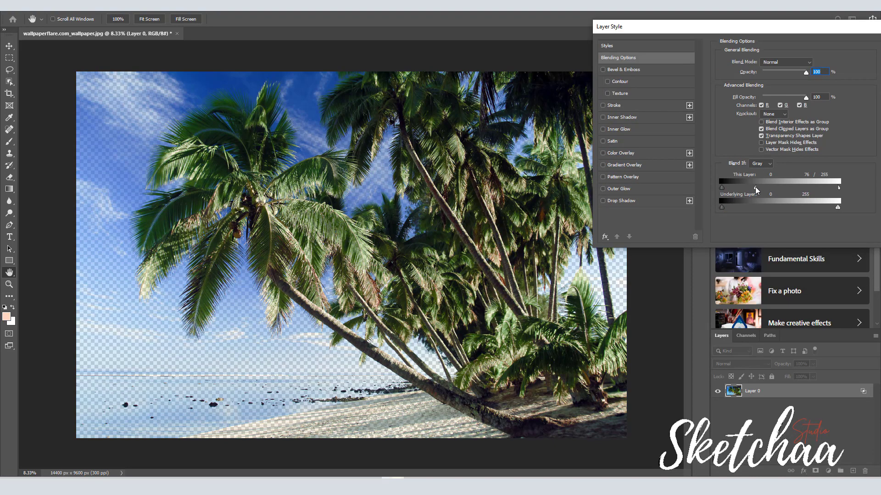
pyautogui.moveTo(758, 186); pyautogui.dragTo(754, 187)
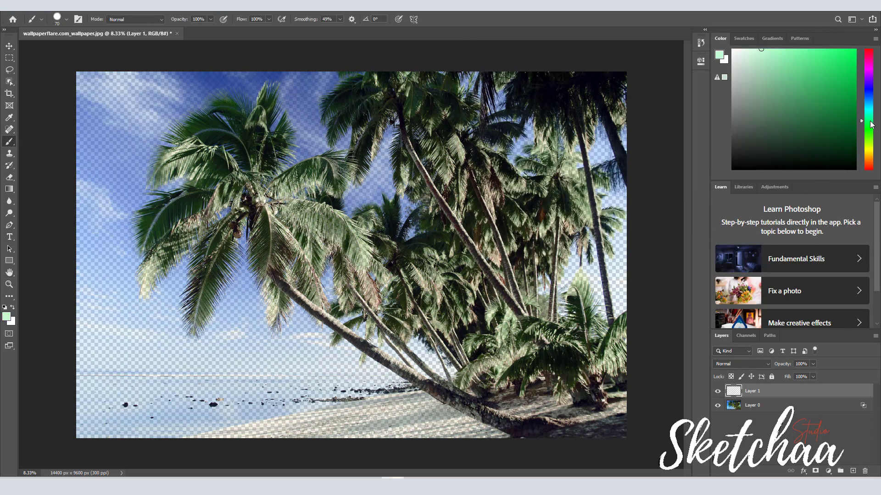
# Step: Paint bright green over the palm fronds on a new layer set to Color Burn
pyautogui.click(66, 19)
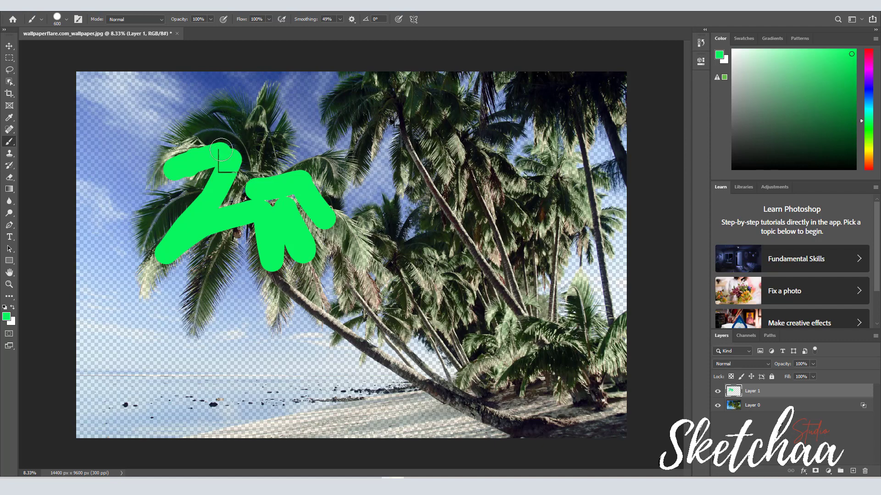
pyautogui.moveTo(222, 152); pyautogui.dragTo(368, 298)
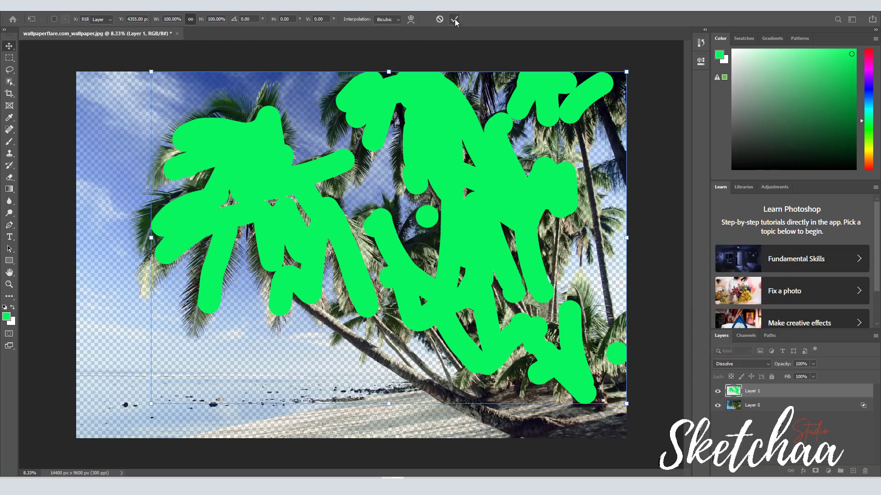
pyautogui.click(740, 364)
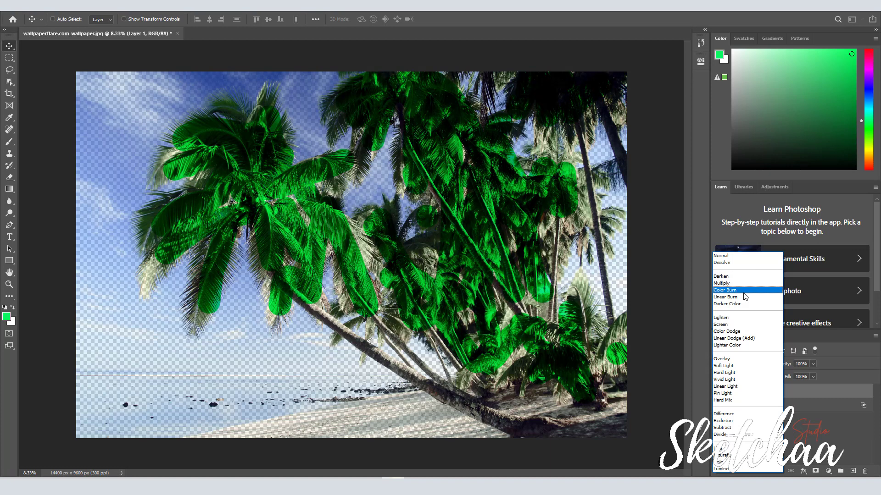
pyautogui.click(725, 290)
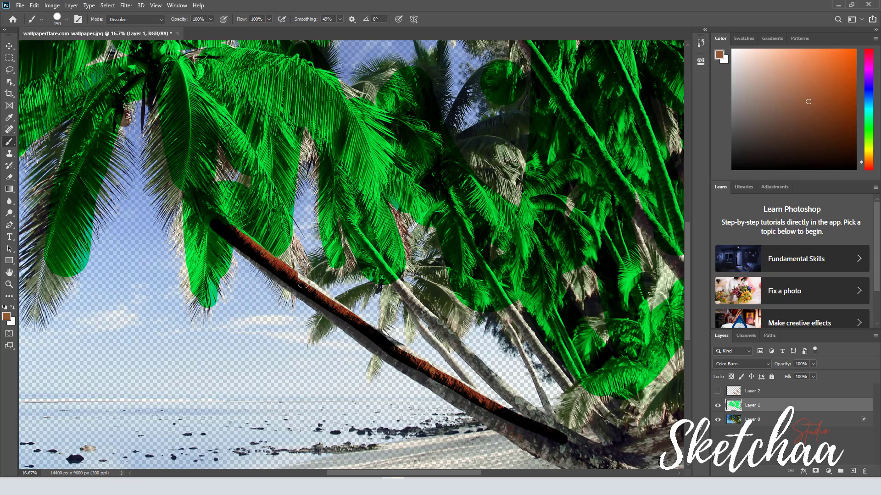
# Step: Brush dark brown paint along every palm trunk, then select Layer 0
pyautogui.moveTo(303, 284); pyautogui.dragTo(444, 391)
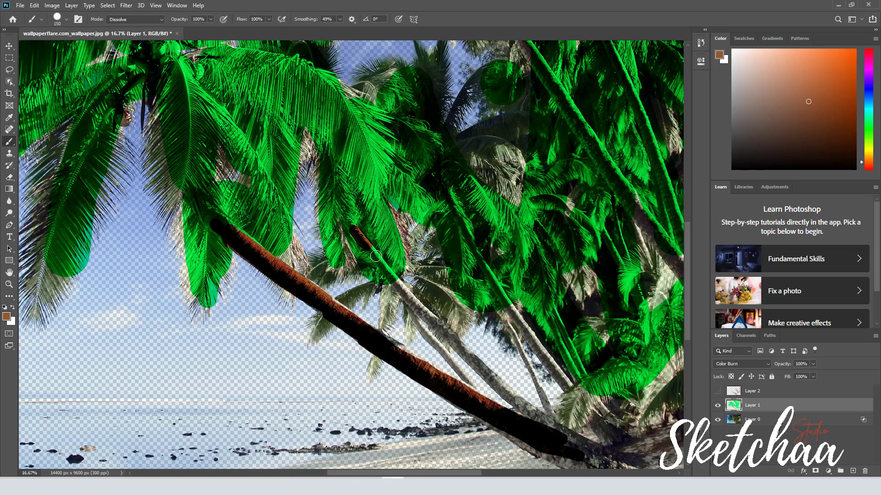
pyautogui.moveTo(375, 256); pyautogui.dragTo(355, 233)
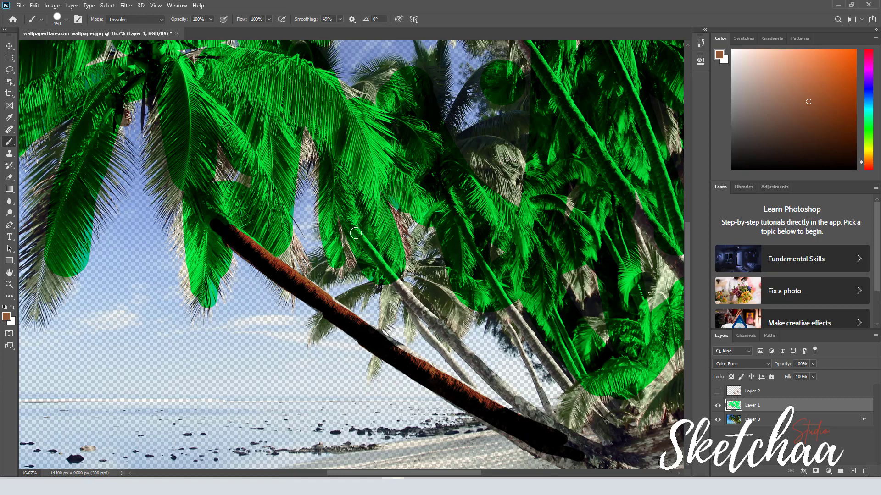
pyautogui.moveTo(353, 233); pyautogui.dragTo(452, 366)
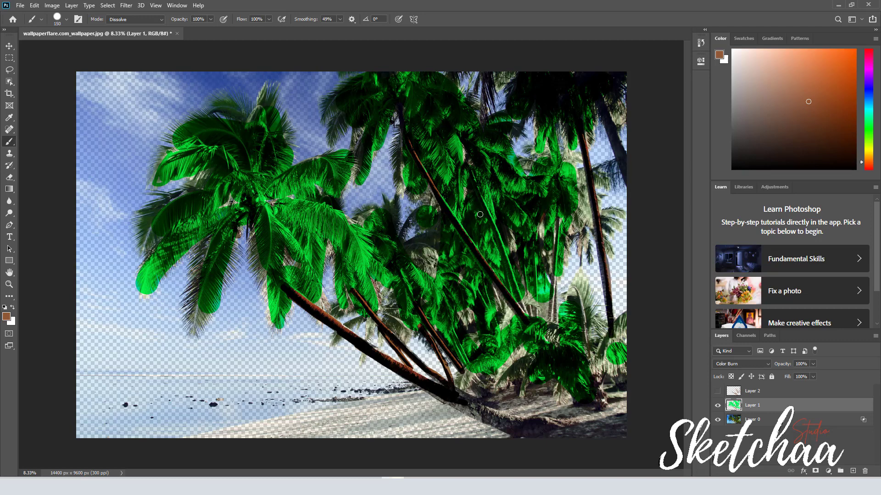
pyautogui.moveTo(480, 214); pyautogui.dragTo(554, 299)
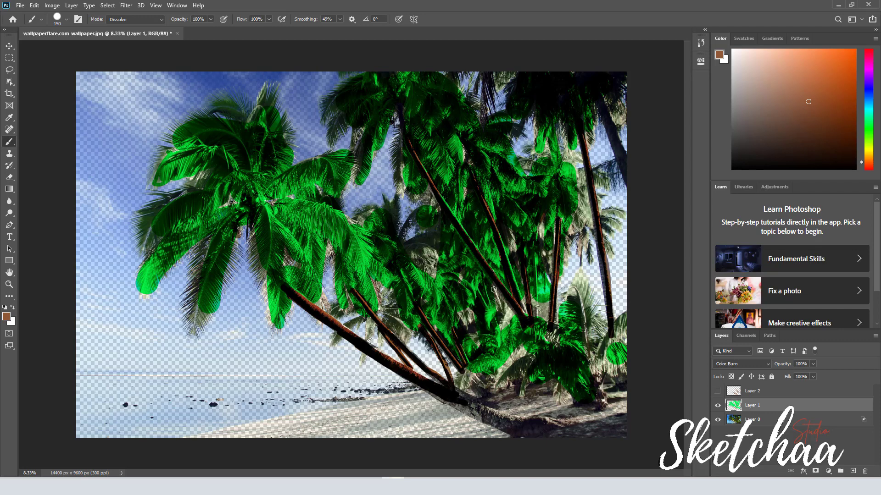
pyautogui.click(107, 5)
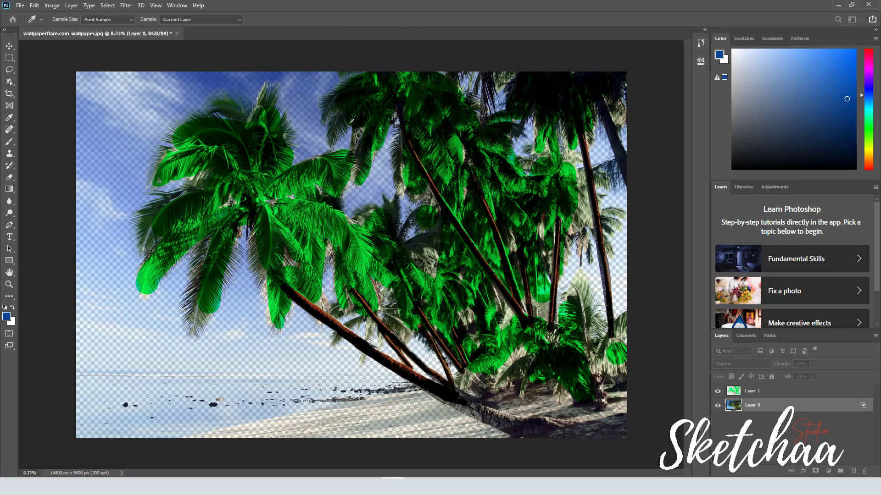
# Step: Delete the sky from the photo using two Color Range selections with rising Fuzziness
pyautogui.click(107, 5)
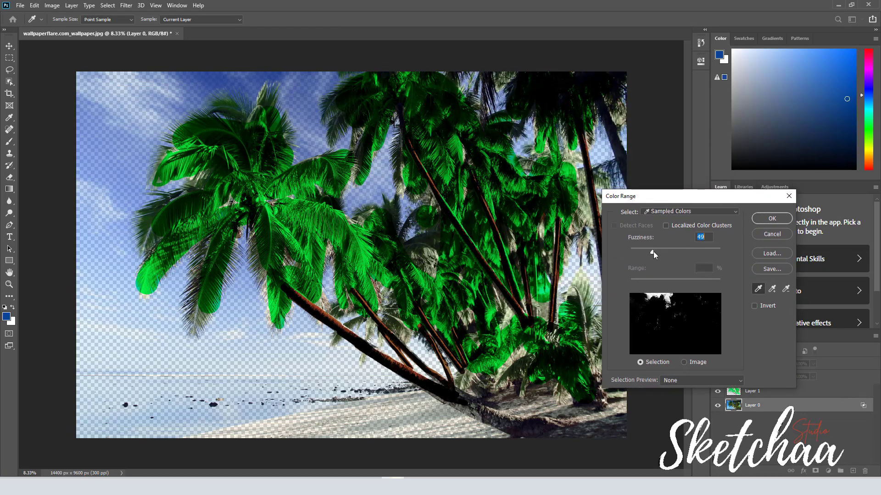
pyautogui.moveTo(653, 252); pyautogui.dragTo(660, 252)
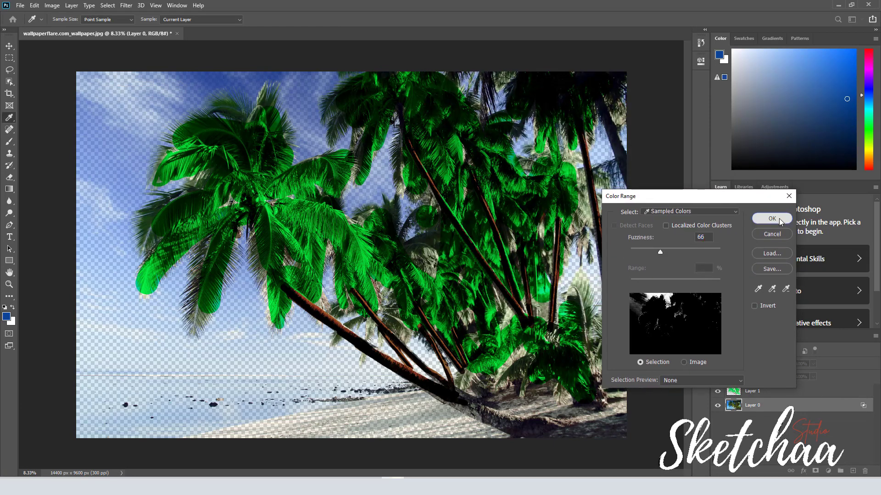
pyautogui.click(771, 218)
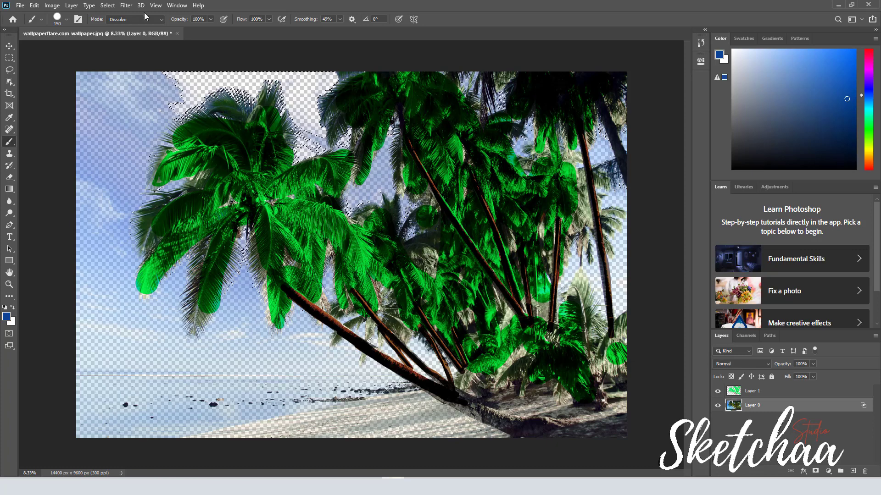
pyautogui.click(107, 5)
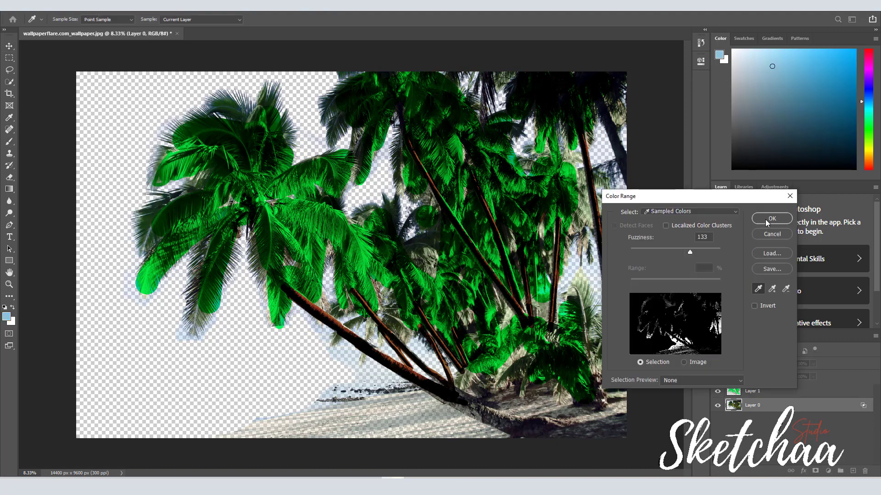
pyautogui.click(771, 218)
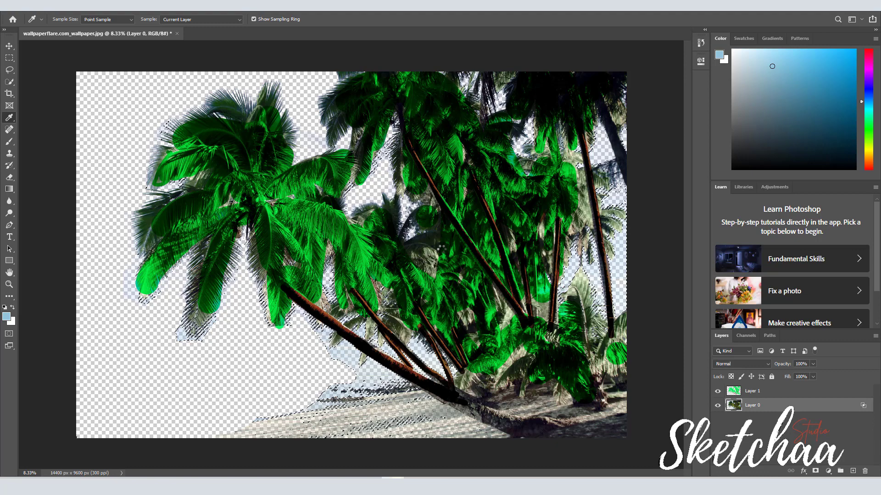
pyautogui.click(9, 46)
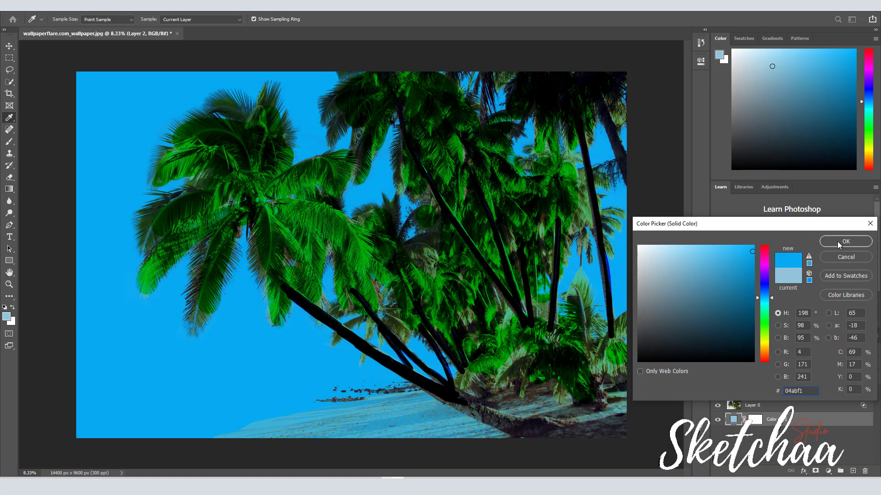
# Step: Confirm the bright blue Color Fill and brush brown tones back into the palm trunks
pyautogui.click(845, 241)
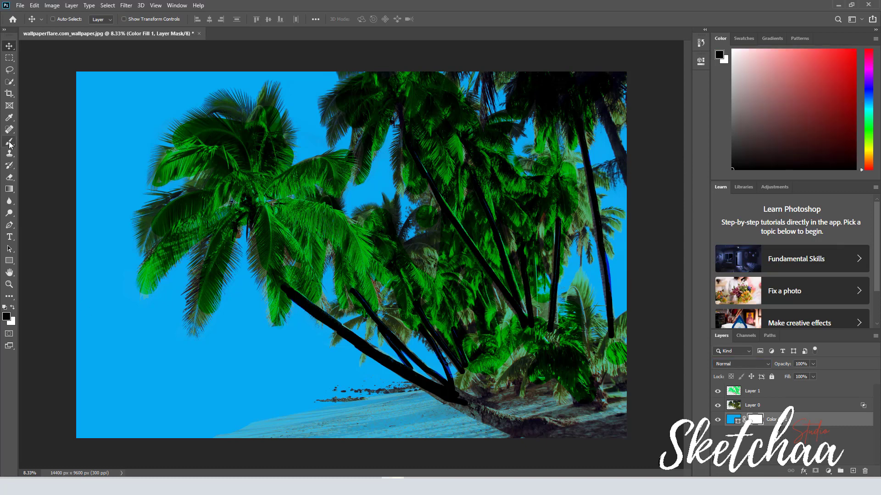
pyautogui.click(9, 142)
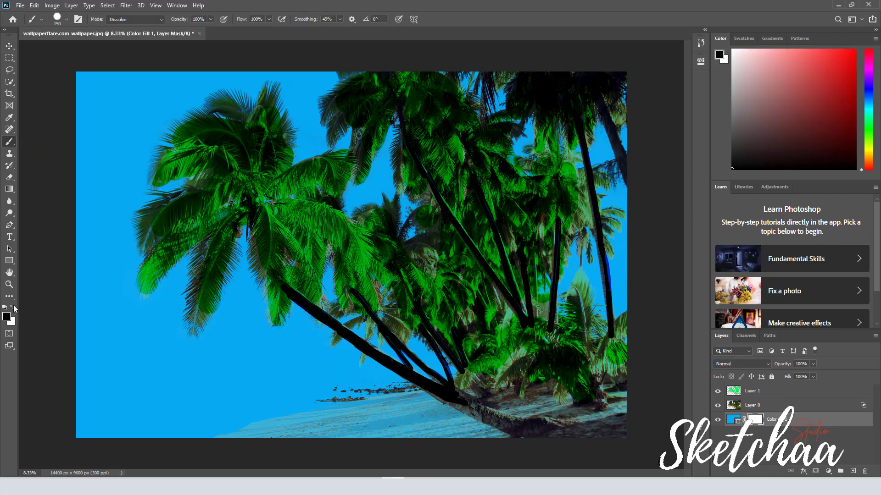
pyautogui.moveTo(292, 294); pyautogui.dragTo(337, 331)
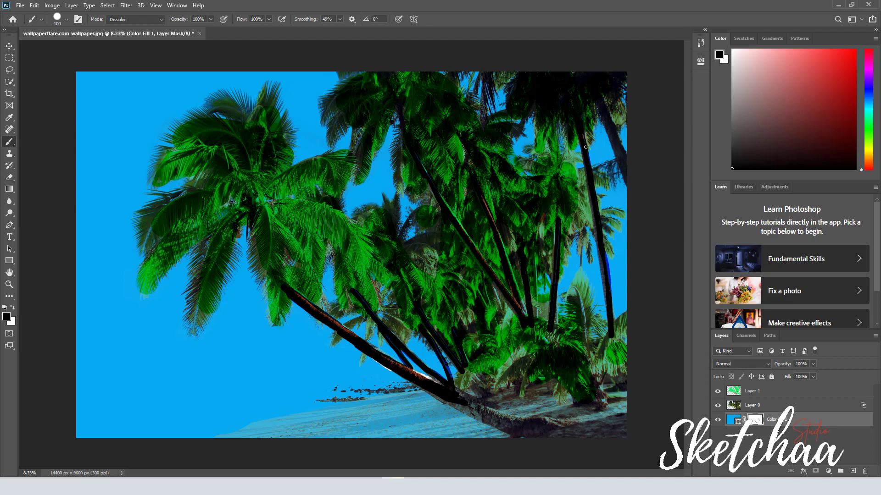
pyautogui.moveTo(417, 328)
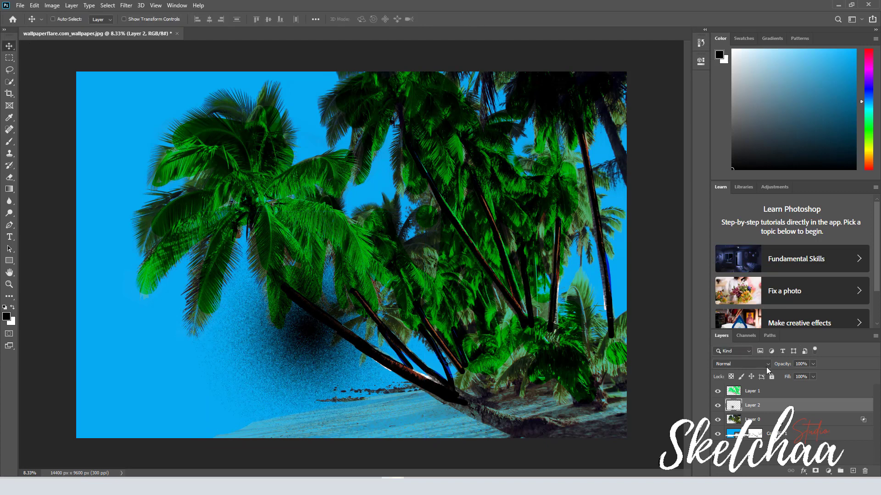
# Step: Lower the speckle layer's opacity so the dissolve speckles turn semi-transparent
pyautogui.moveTo(811, 364); pyautogui.dragTo(793, 376)
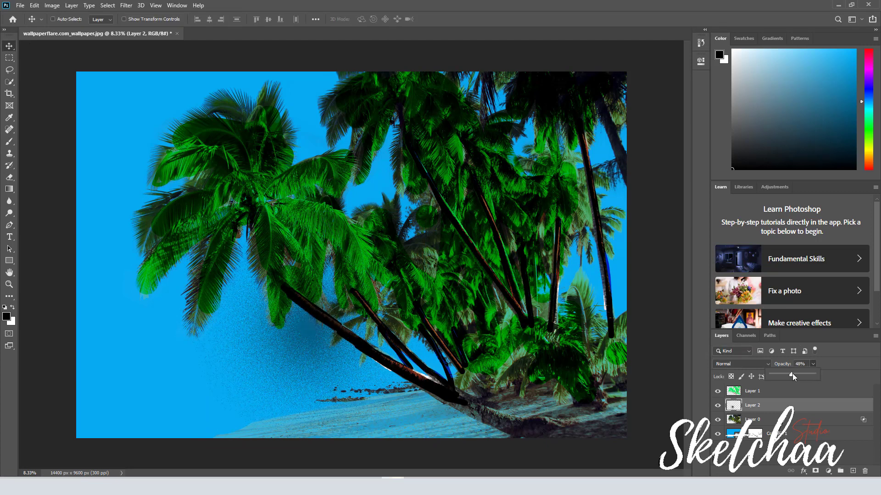
pyautogui.click(740, 363)
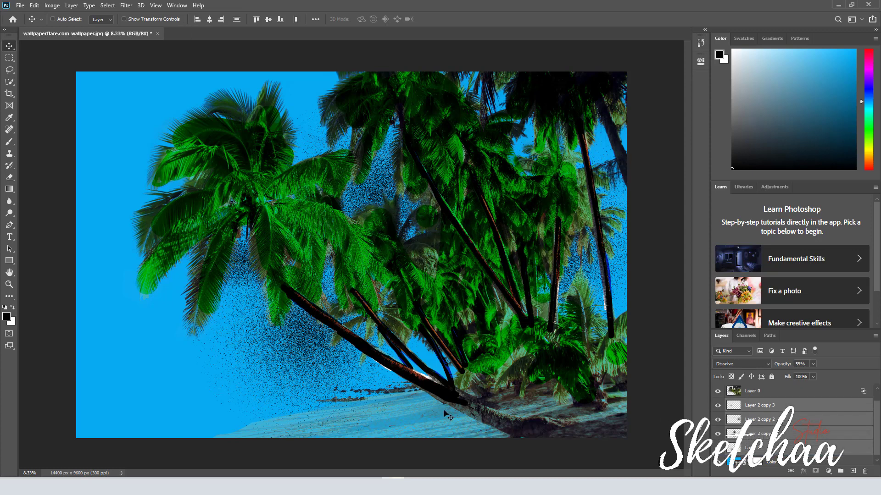
pyautogui.moveTo(398, 434)
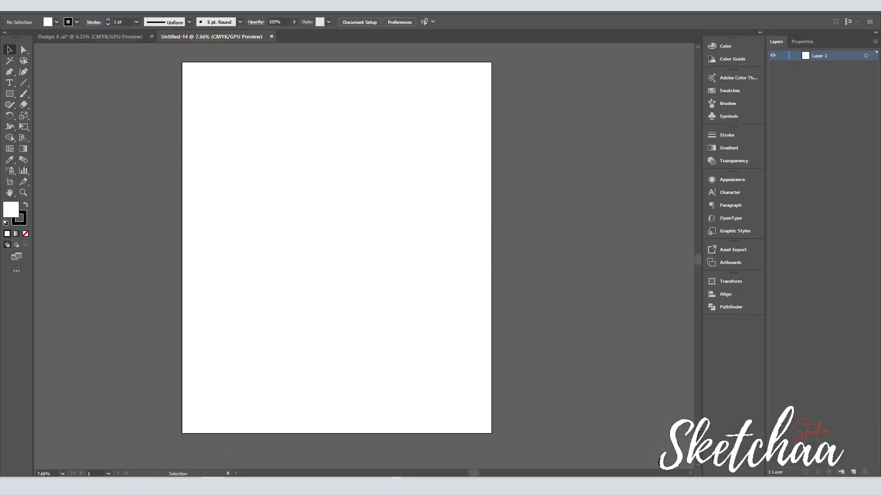
pyautogui.moveTo(458, 202)
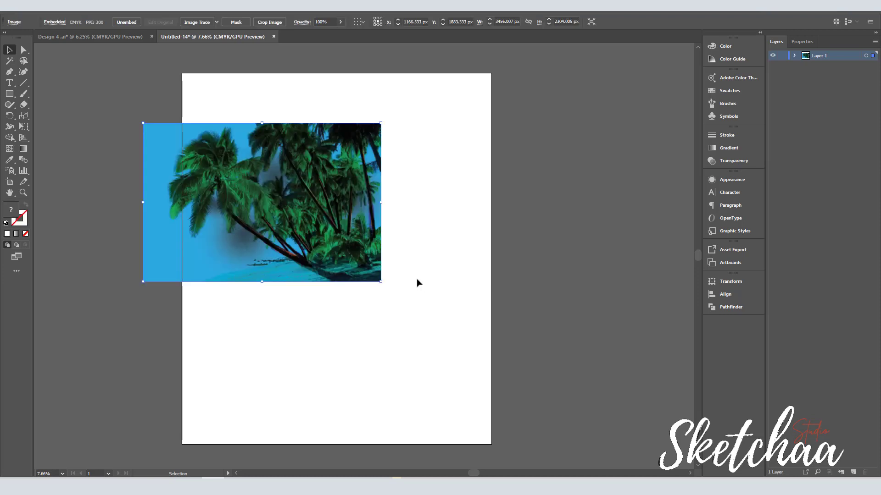
# Step: Enlarge the placed palm image, trace it as High Fidelity Photo, and expand
pyautogui.moveTo(380, 123); pyautogui.dragTo(483, 73)
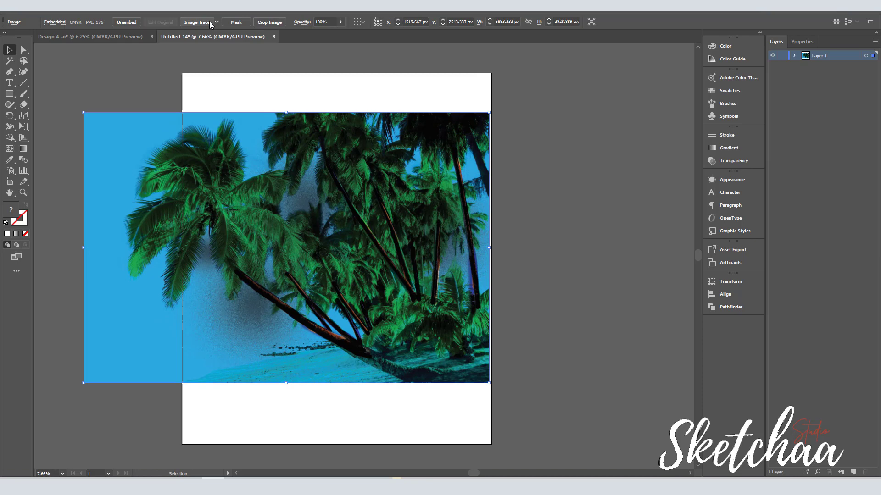
pyautogui.moveTo(545, 227)
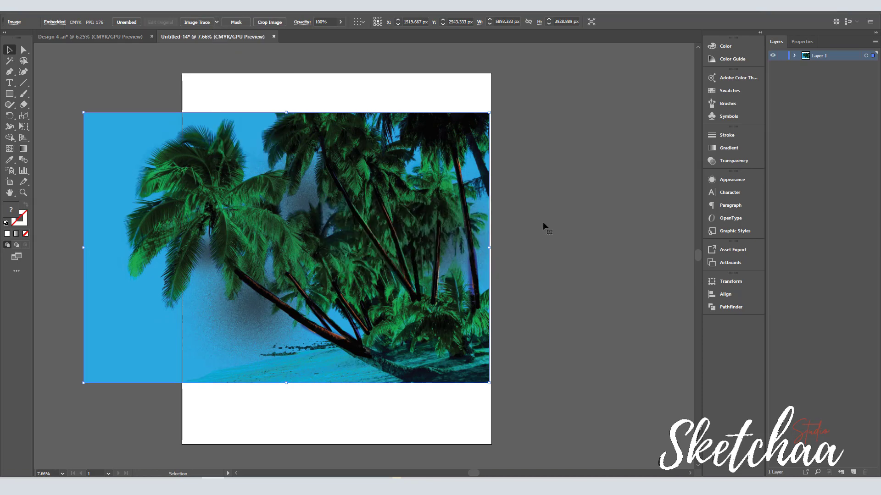
pyautogui.click(232, 22)
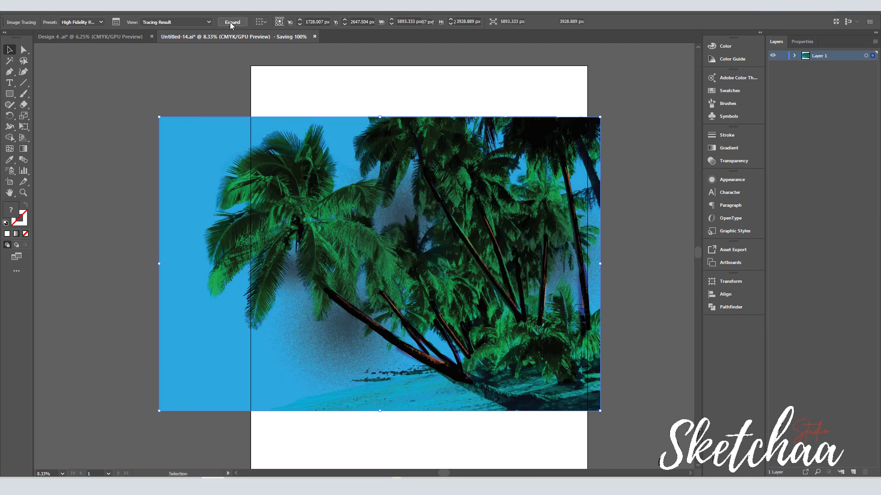
pyautogui.click(232, 22)
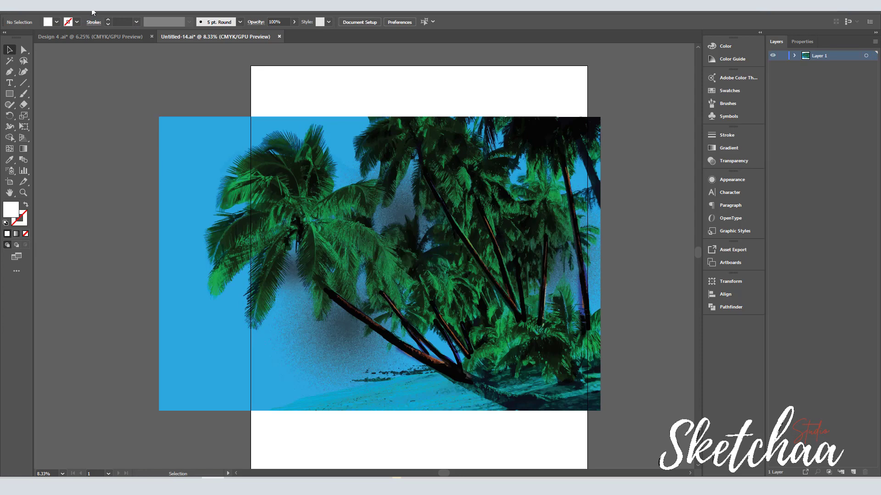
# Step: Select the traced palm artwork and mask it with the grunge edge shape
pyautogui.click(348, 36)
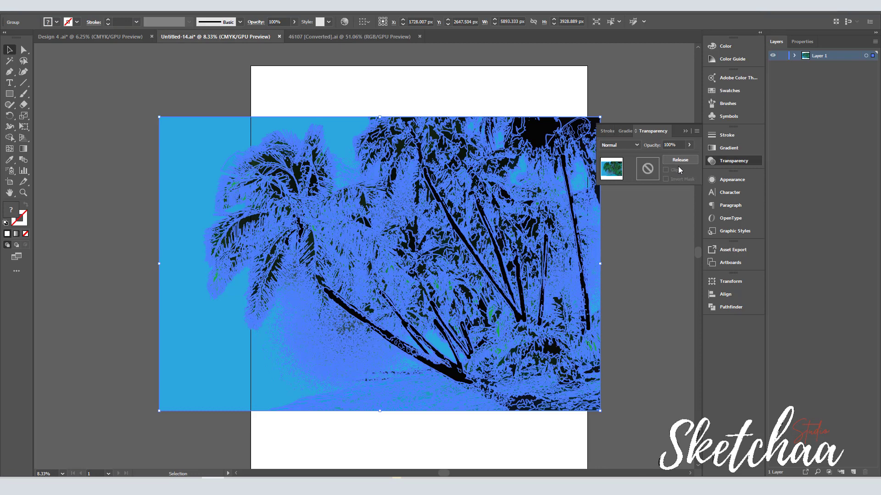
pyautogui.click(647, 170)
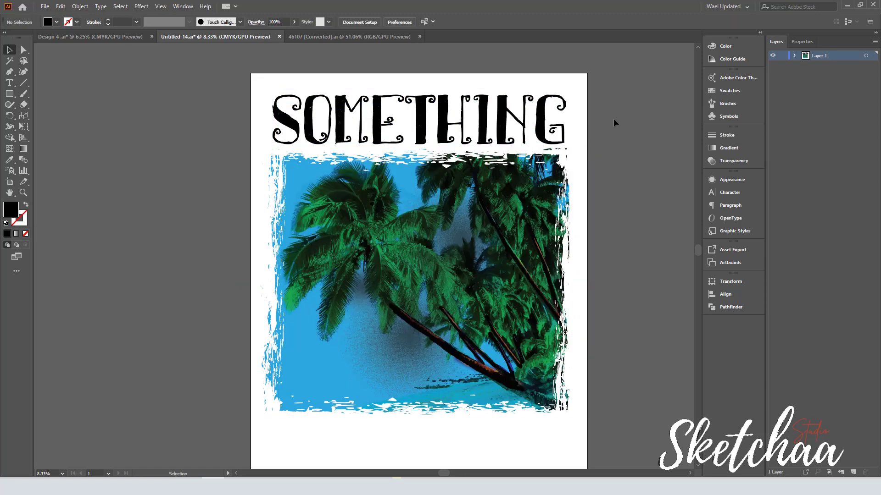
# Step: Warp SOMETHING with Arc Lower at -18% bend, stretching it into the palm image
pyautogui.click(538, 23)
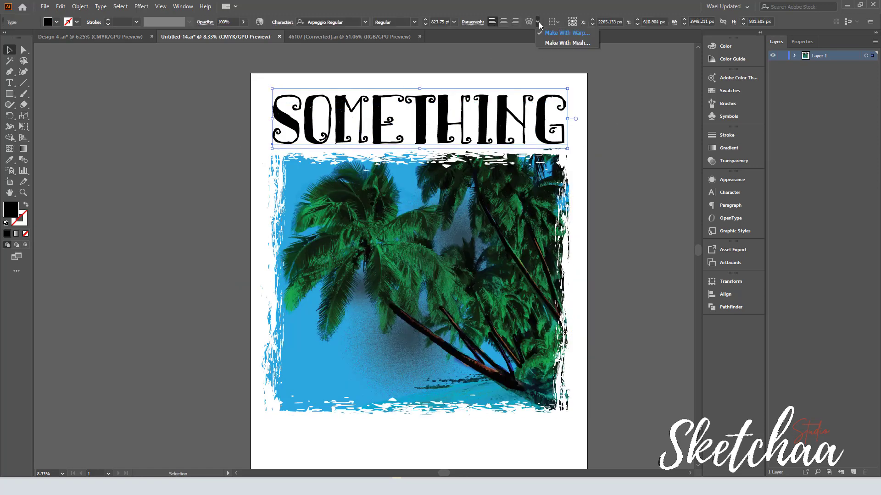
pyautogui.click(527, 22)
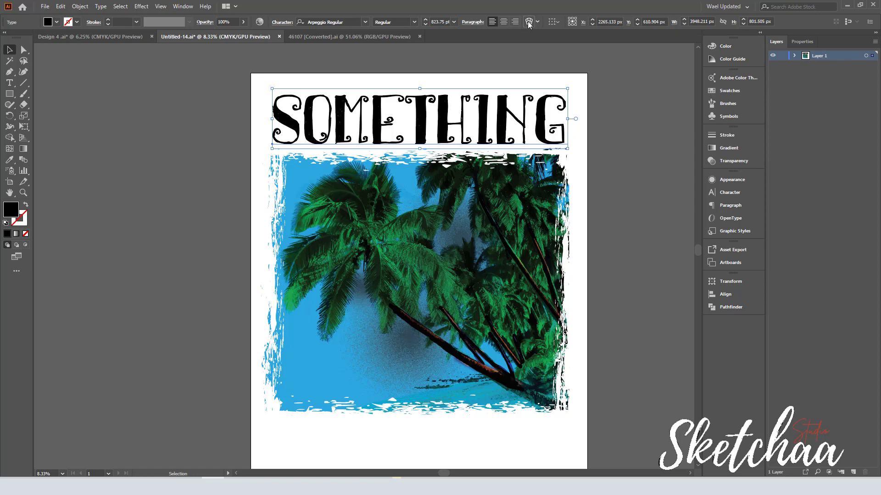
pyautogui.click(424, 194)
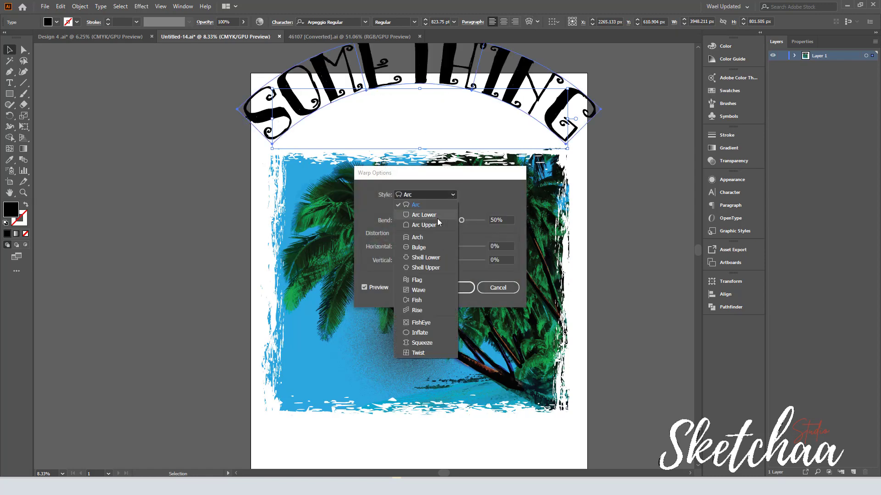
pyautogui.click(424, 258)
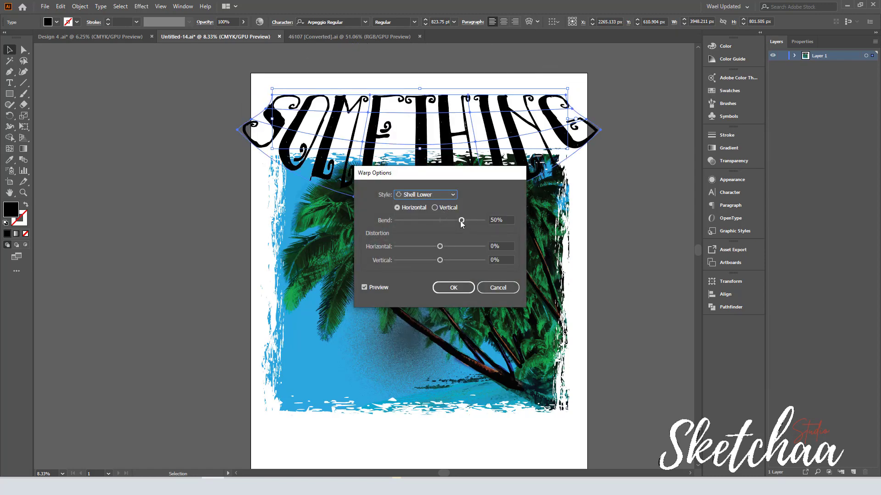
pyautogui.moveTo(461, 220); pyautogui.dragTo(431, 220)
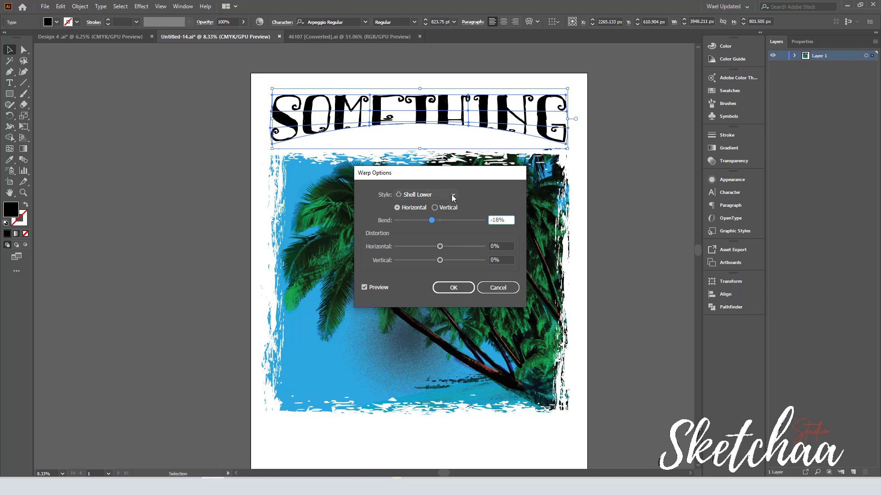
pyautogui.click(425, 194)
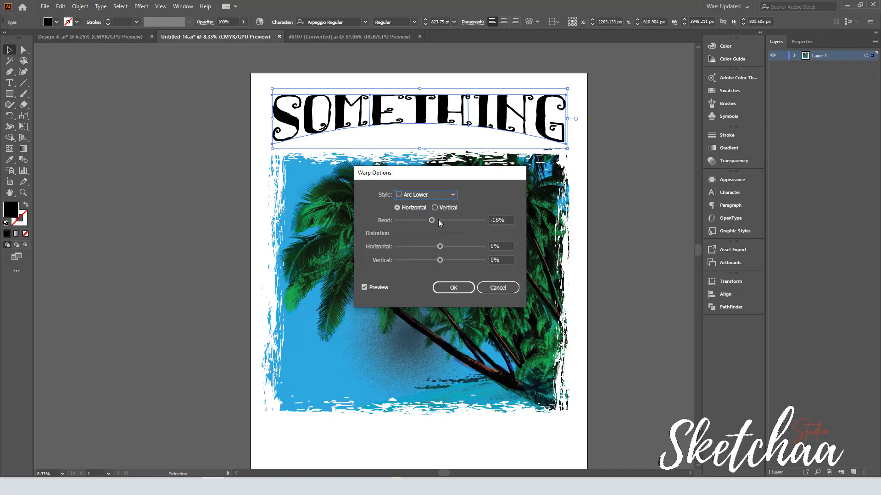
pyautogui.click(453, 287)
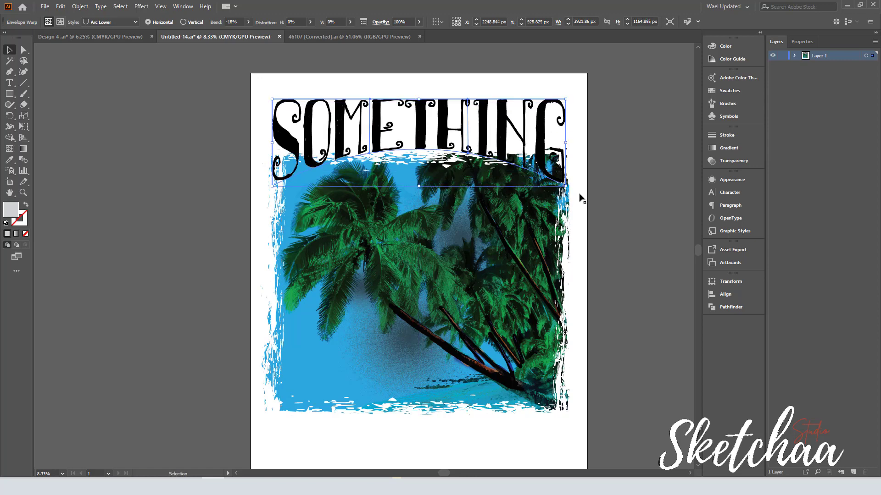
pyautogui.moveTo(419, 185); pyautogui.dragTo(418, 191)
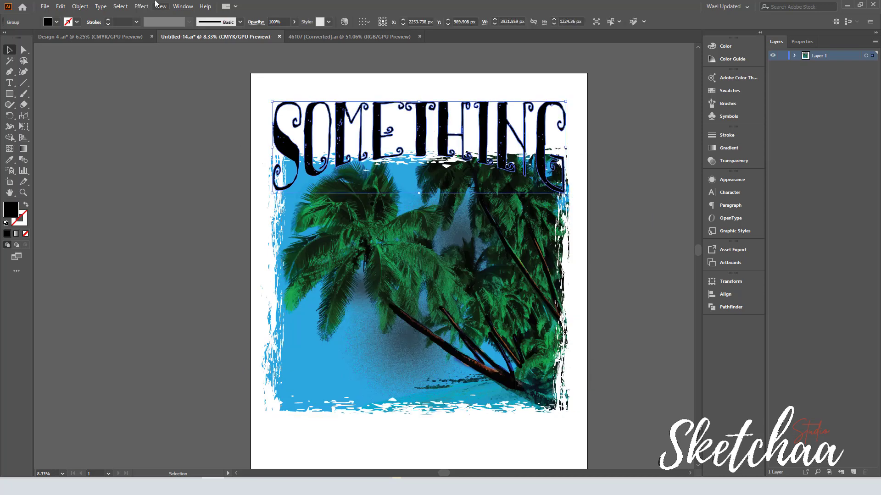
# Step: Create a round-join offset path around SOMETHING and fill it white
pyautogui.click(428, 230)
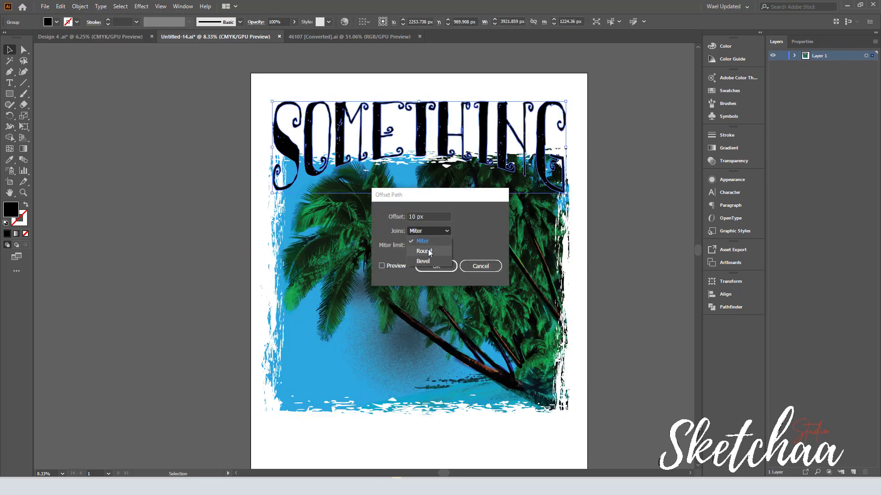
pyautogui.click(423, 251)
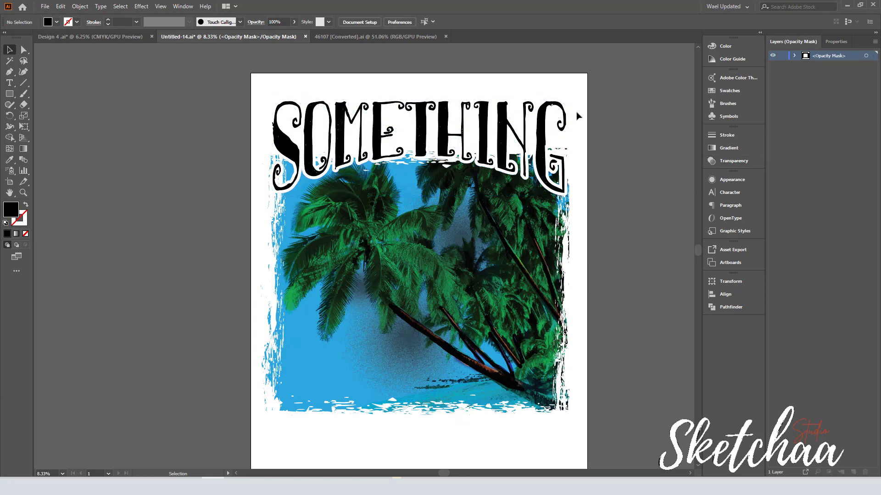
pyautogui.click(733, 161)
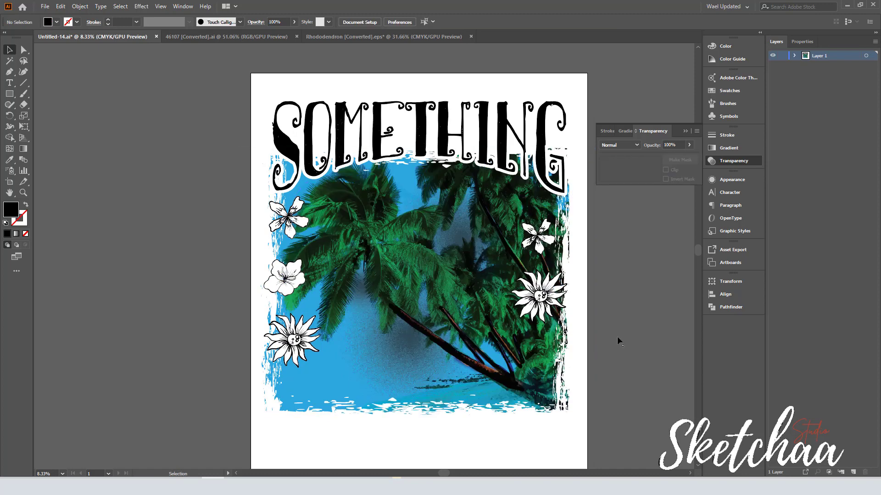
# Step: Dismiss the transparency settings and start typing WONDERFUL beside the artboard
pyautogui.click(287, 286)
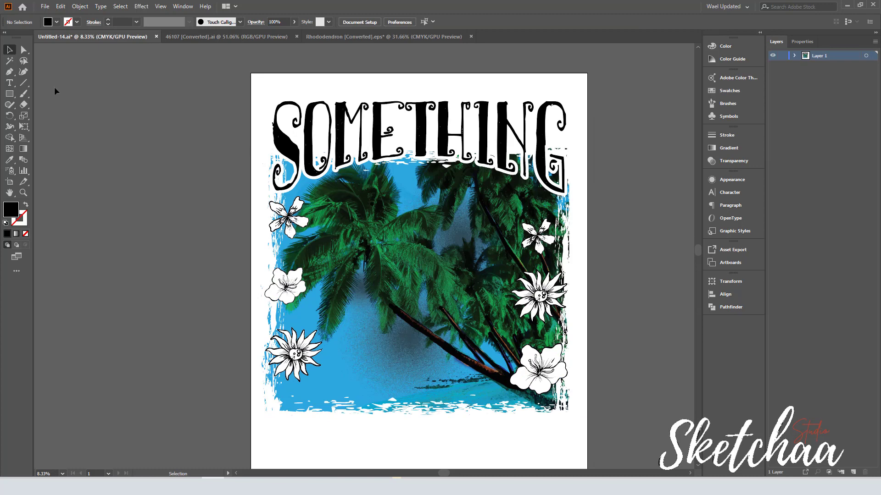
pyautogui.write('WONDERFUL')
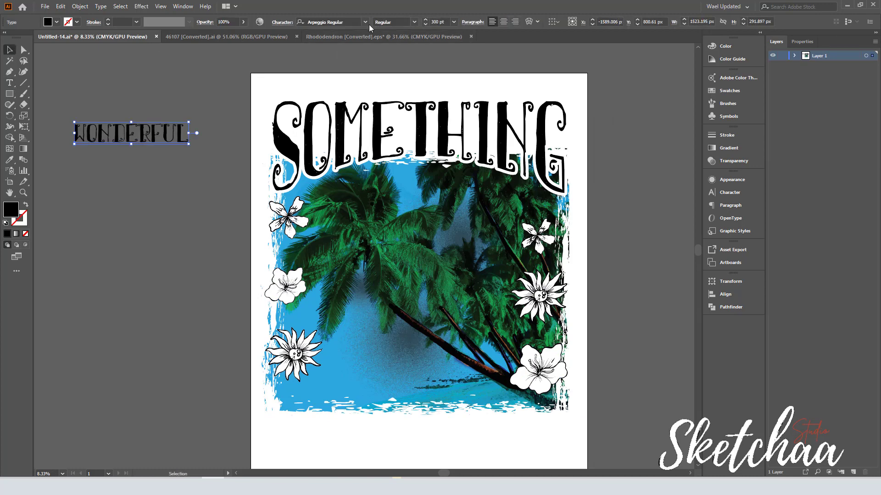
# Step: Set WONDERFUL in Bubble Mint, warp it, and fit a white black-outlined oval around it
pyautogui.click(331, 22)
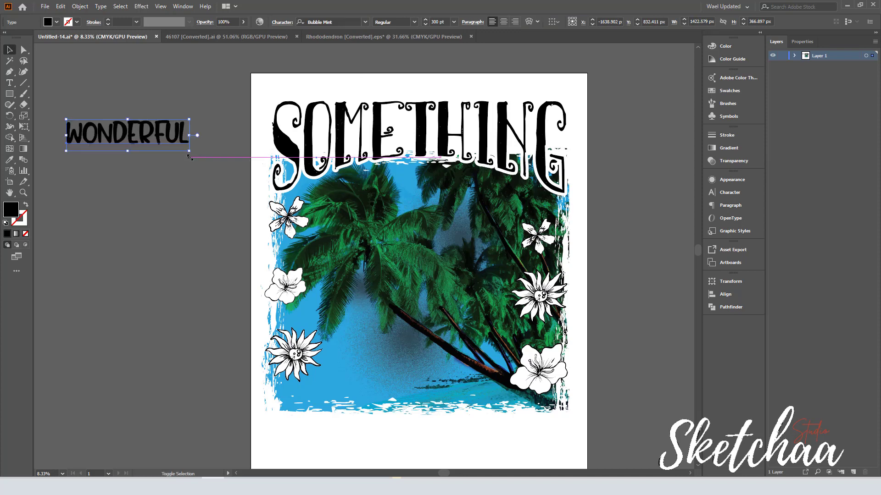
pyautogui.click(10, 94)
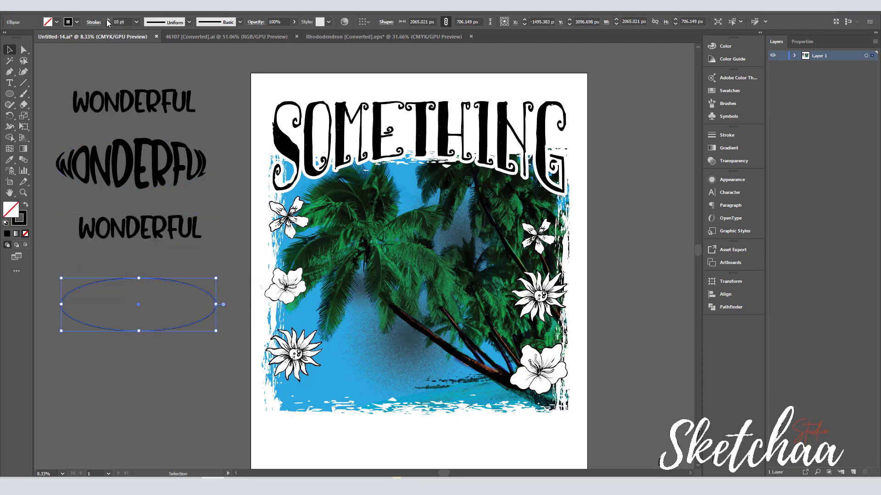
pyautogui.moveTo(139, 304); pyautogui.dragTo(128, 169)
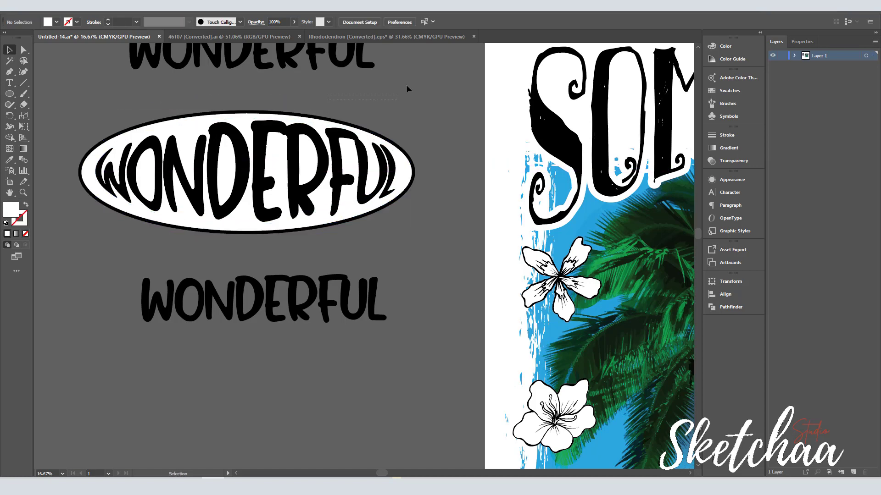
# Step: Move the WONDERFUL badge below SOMETHING's right end and start typing IS ABOUT TO HAPPEN
pyautogui.click(245, 171)
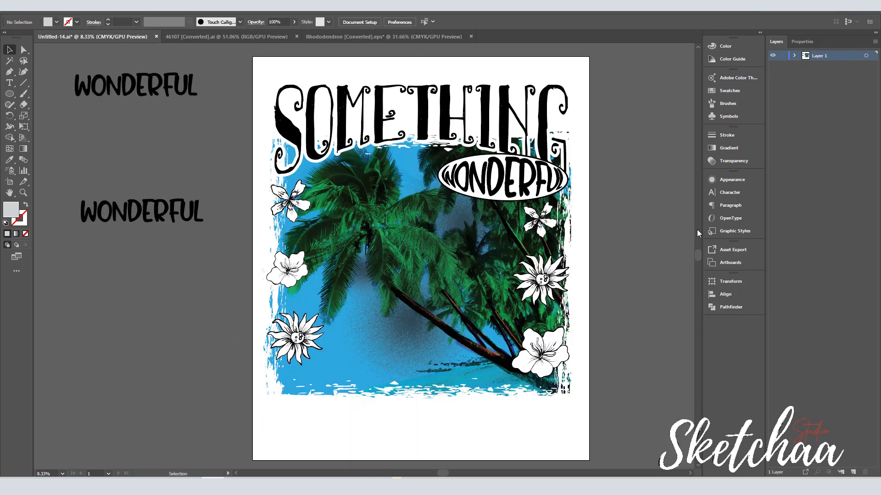
pyautogui.click(501, 180)
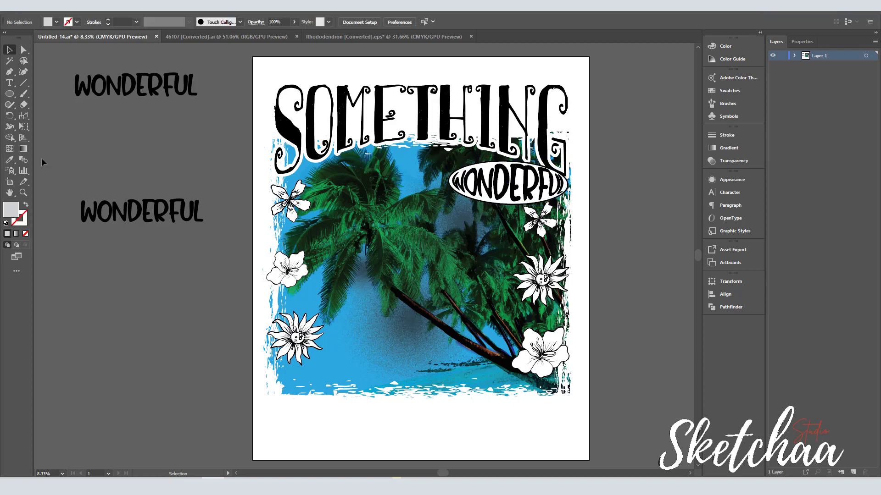
pyautogui.write('Is')
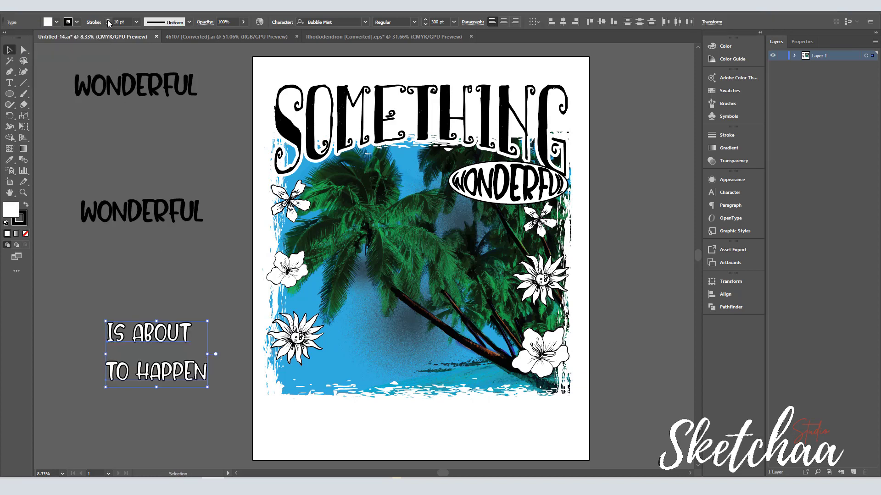
# Step: Move IS ABOUT TO HAPPEN to the bottom, arc it 28%, and add a black banner behind TO HAPPEN
pyautogui.moveTo(149, 333); pyautogui.dragTo(393, 353)
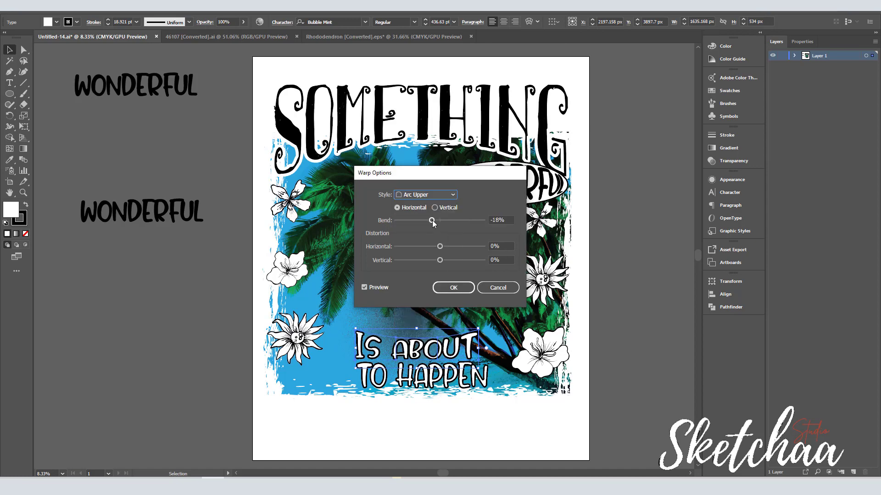
pyautogui.moveTo(433, 220); pyautogui.dragTo(451, 220)
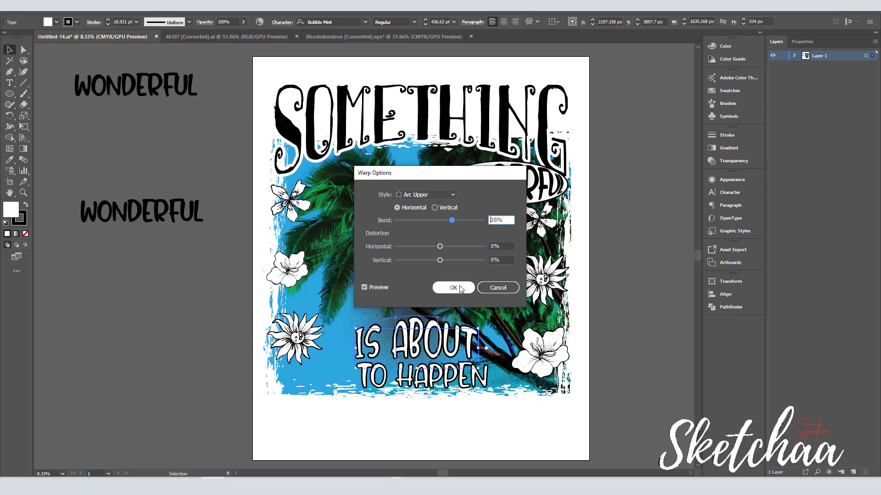
pyautogui.click(453, 288)
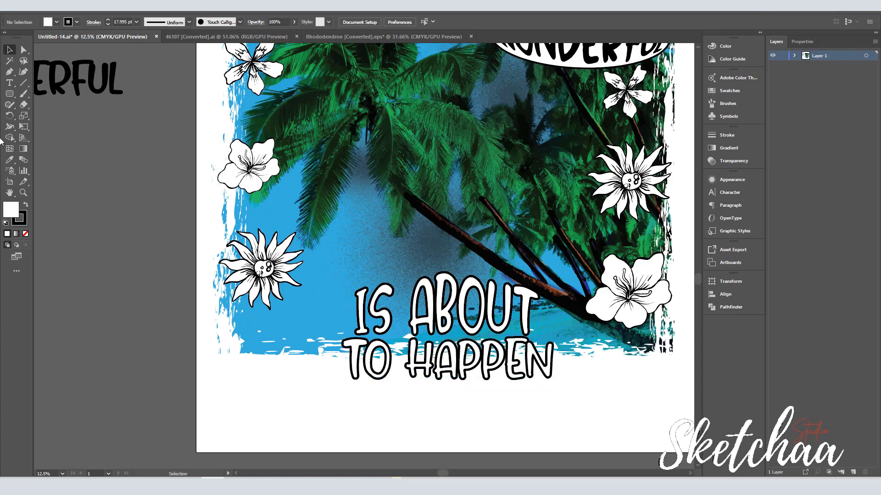
pyautogui.moveTo(323, 338); pyautogui.dragTo(566, 380)
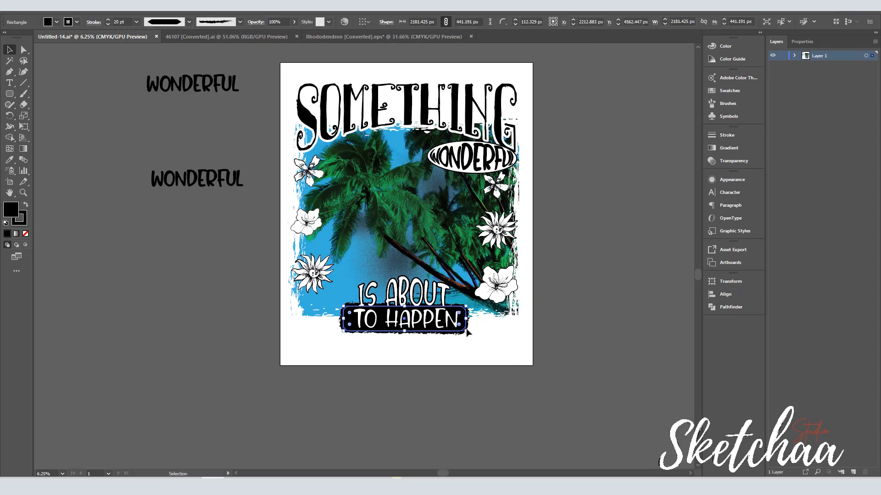
pyautogui.click(506, 351)
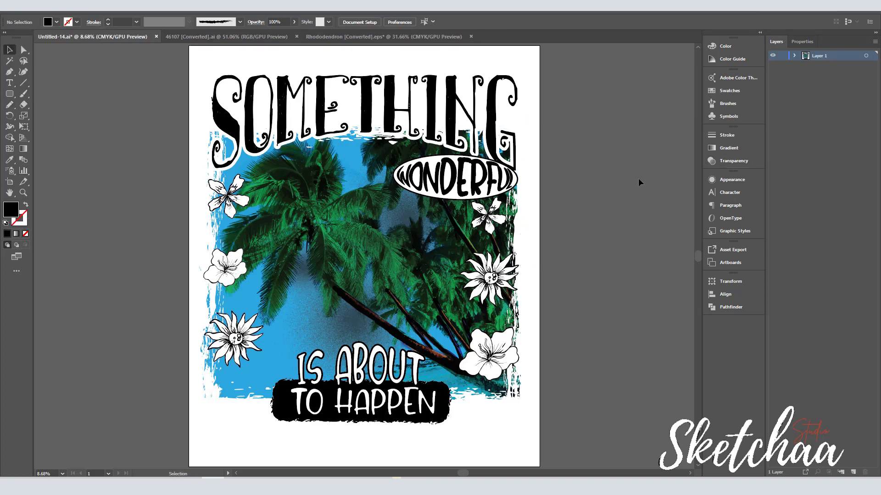
# Step: Type 'Wonderful Things Happen' and 'If you Believe In The Universe' beneath the banner
pyautogui.click(318, 427)
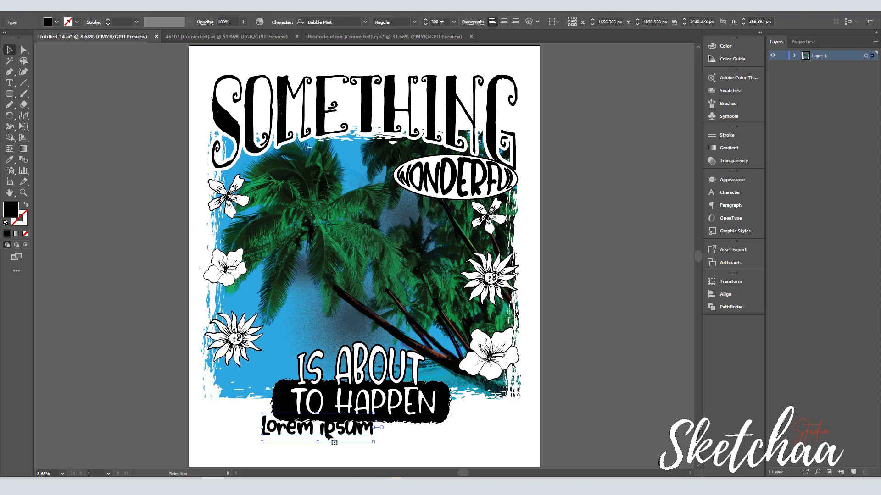
pyautogui.write('Wonderful TH')
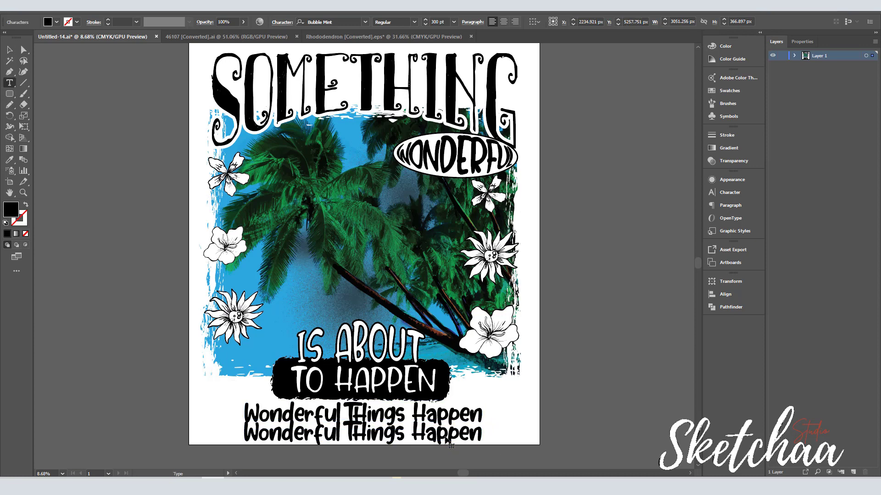
pyautogui.write('If you Believe In The Universe')
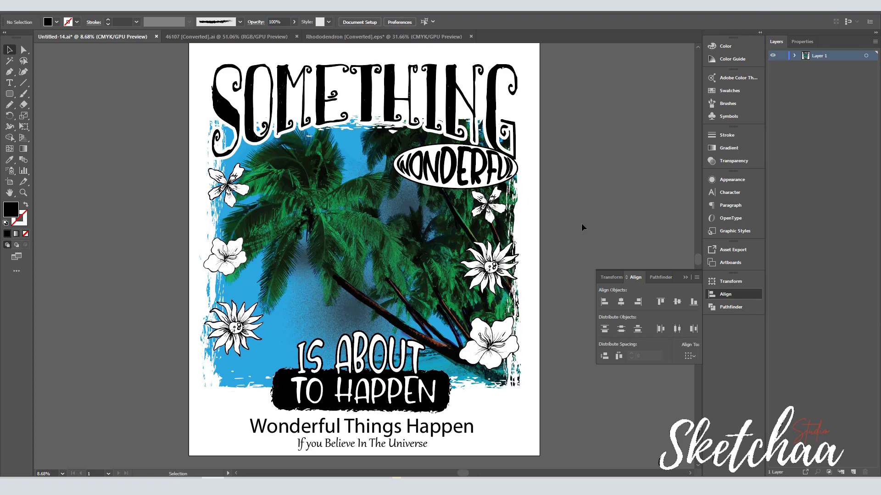
pyautogui.click(733, 161)
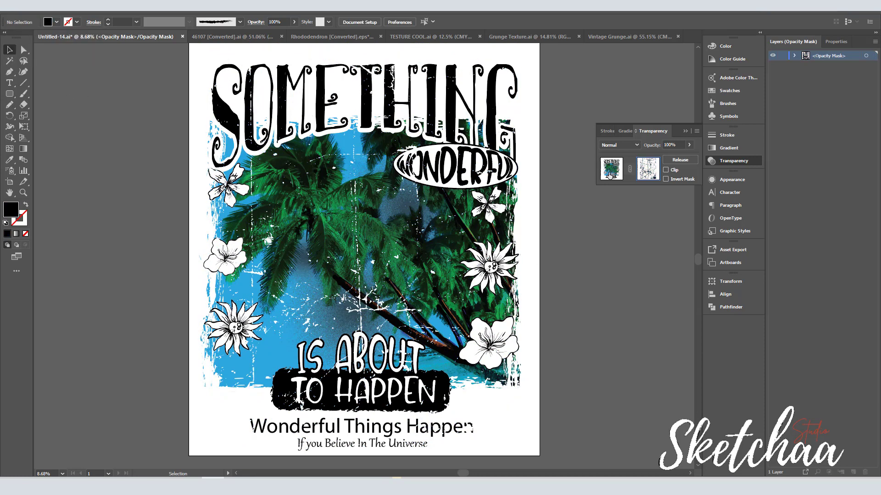
# Step: Open the context menu for the grunge-textured artwork group over the palm image
pyautogui.rightClick(359, 225)
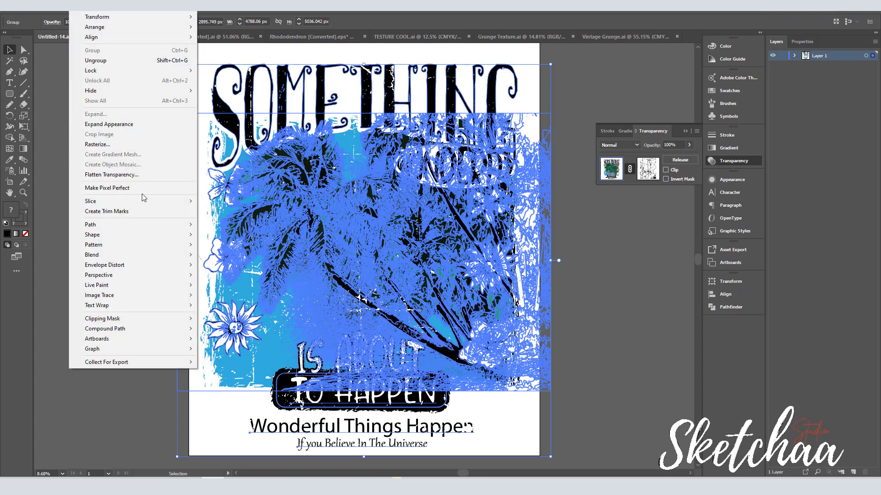